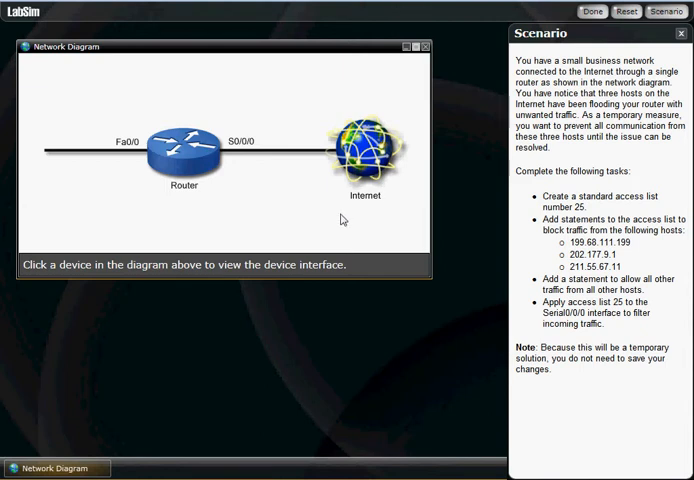
{"action": "mouse_move", "coordinate": [335, 187]}
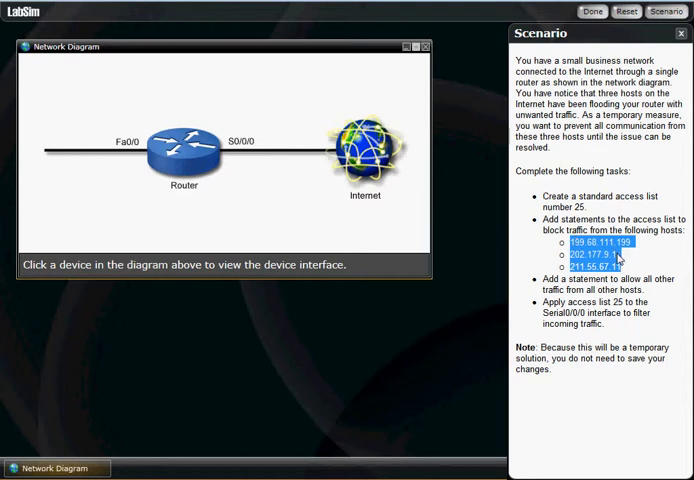
{"action": "mouse_move", "coordinate": [618, 258]}
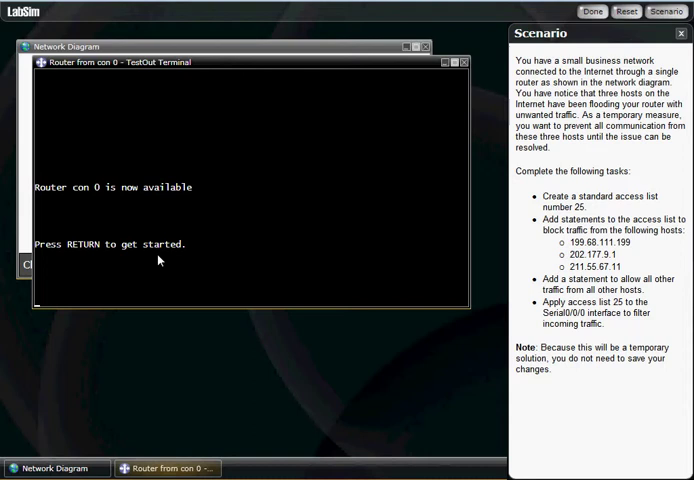
{"action": "mouse_move", "coordinate": [267, 69]}
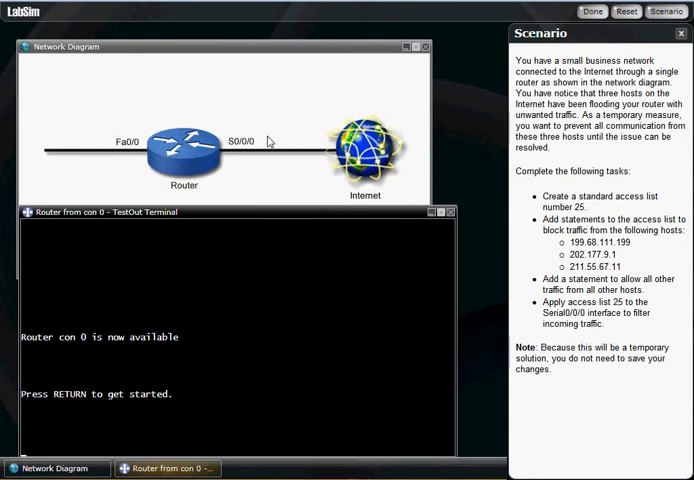
{"action": "mouse_move", "coordinate": [337, 154]}
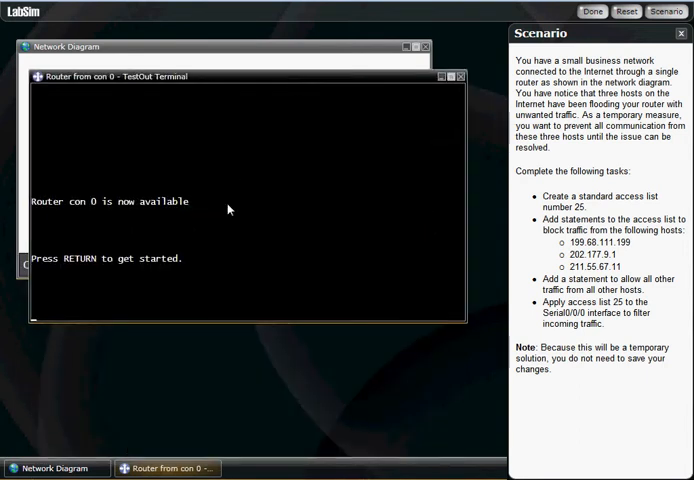
{"action": "mouse_move", "coordinate": [114, 283]}
{"action": "type", "text": "en"}
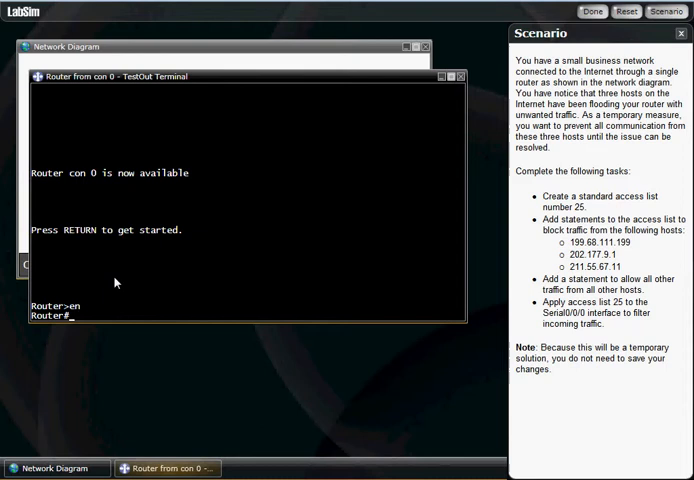
Step: Run 'conf t', then enter 'access-list 25 deny host 199.68.111.199'
{"action": "type", "text": "conf t"}
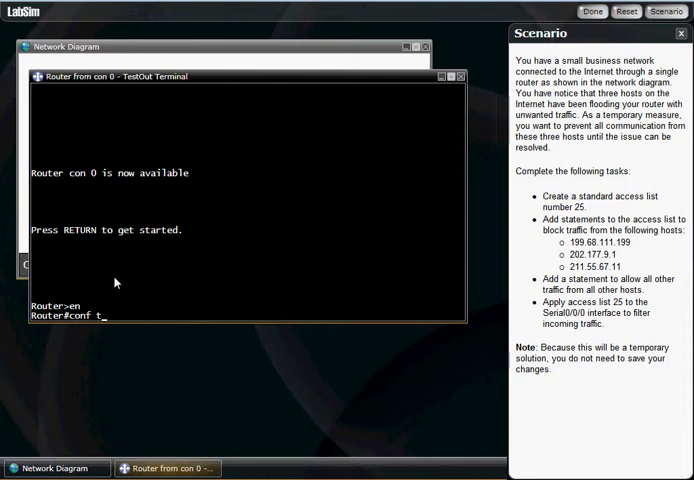
{"action": "key", "text": "Return"}
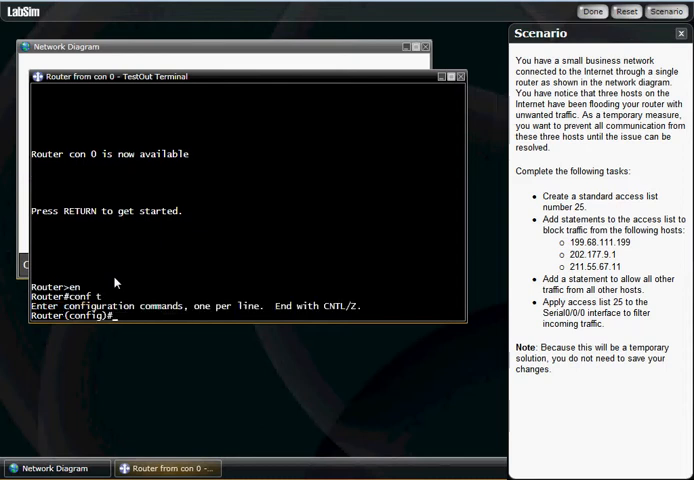
{"action": "type", "text": "access-list"}
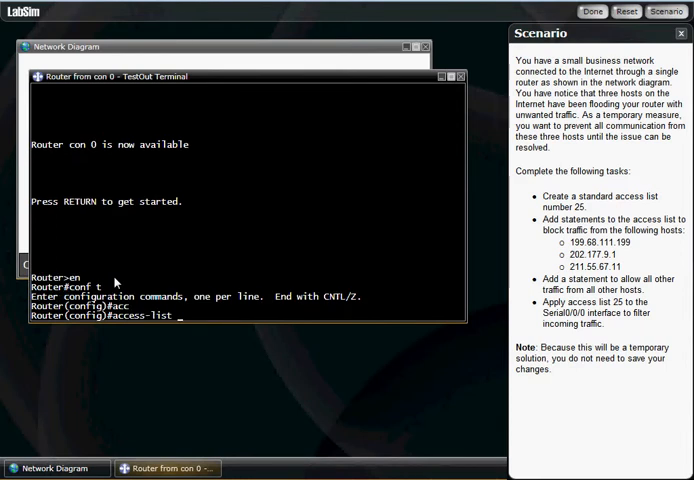
{"action": "type", "text": "25"}
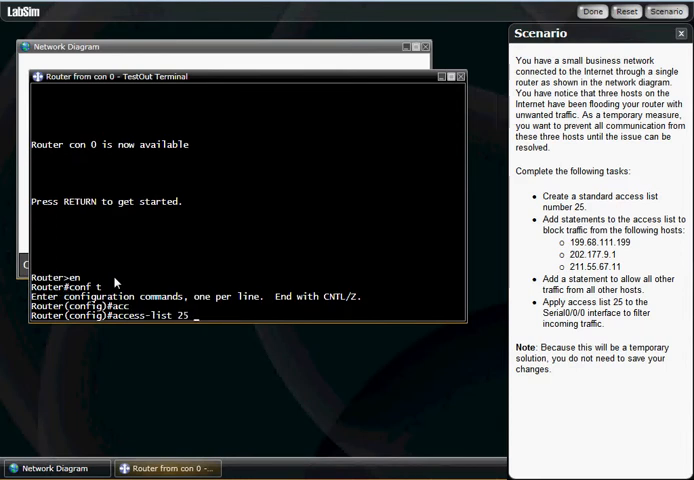
{"action": "type", "text": "deny"}
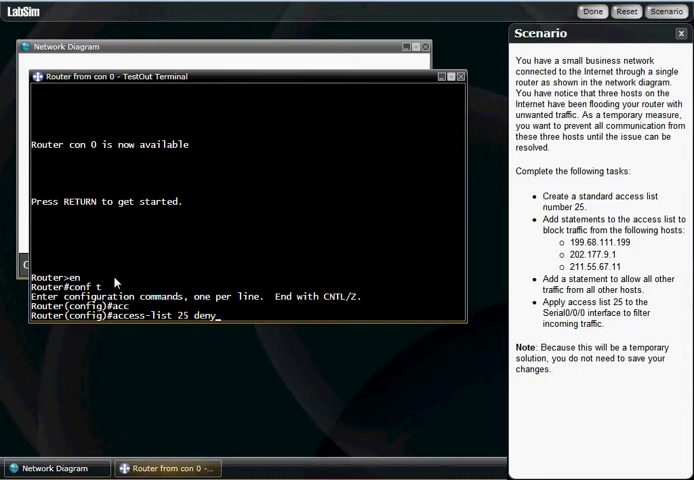
{"action": "type", "text": "hos"}
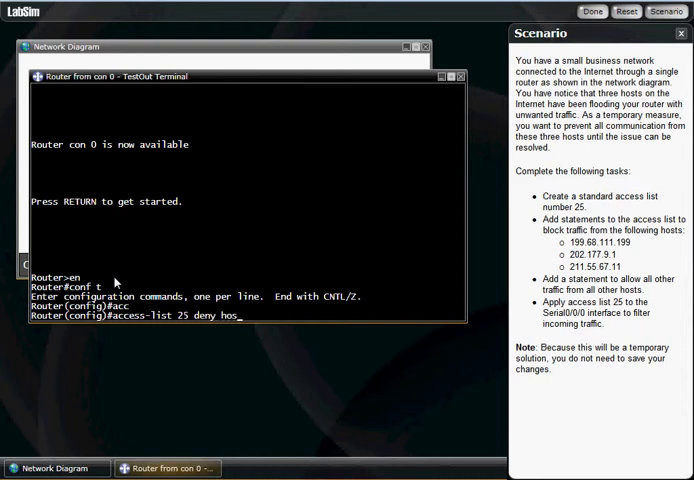
{"action": "type", "text": "t"}
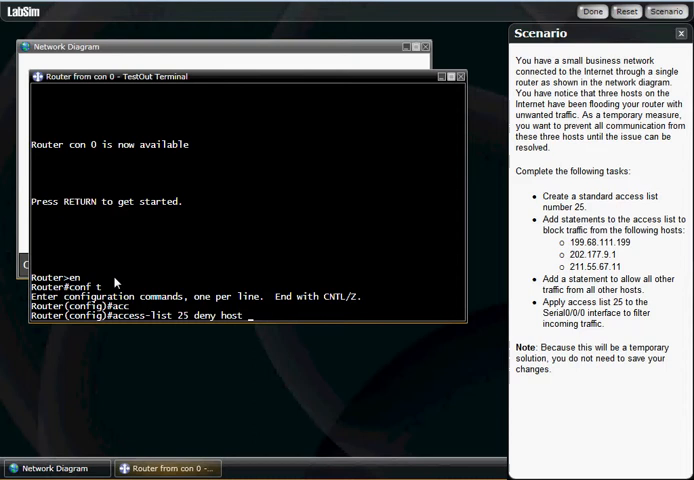
{"action": "type", "text": "199."}
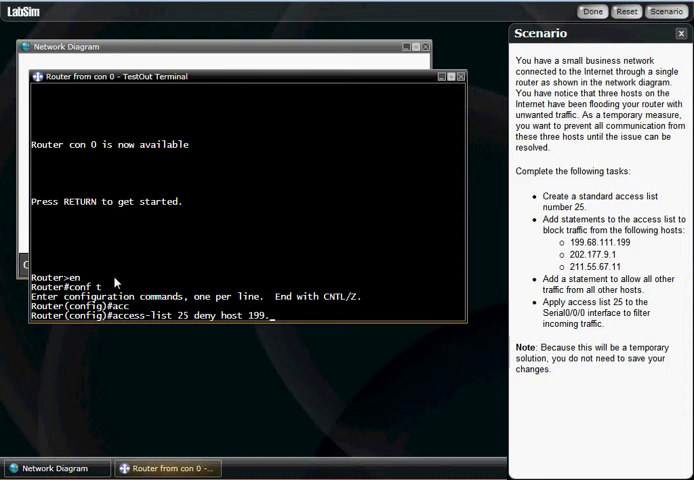
{"action": "type", "text": "68.111.1"}
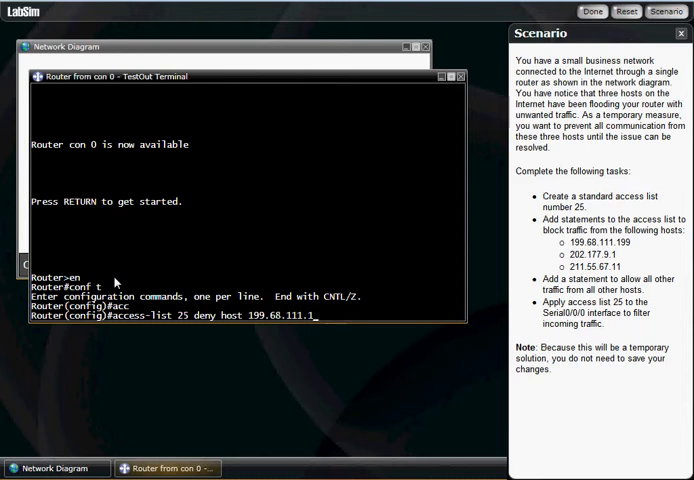
{"action": "type", "text": "99"}
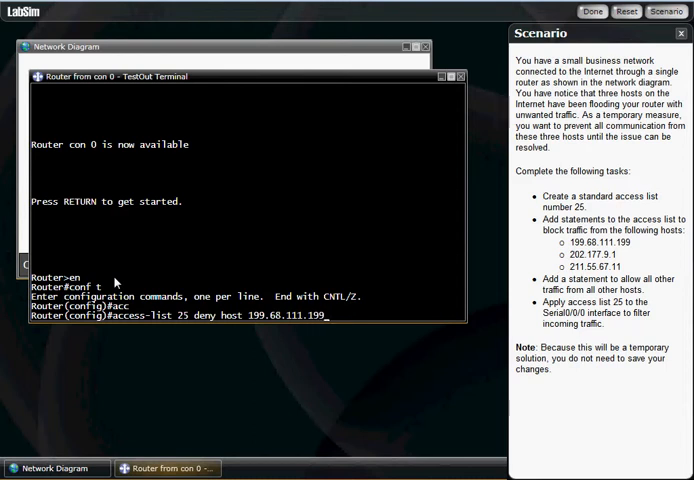
{"action": "mouse_move", "coordinate": [189, 322]}
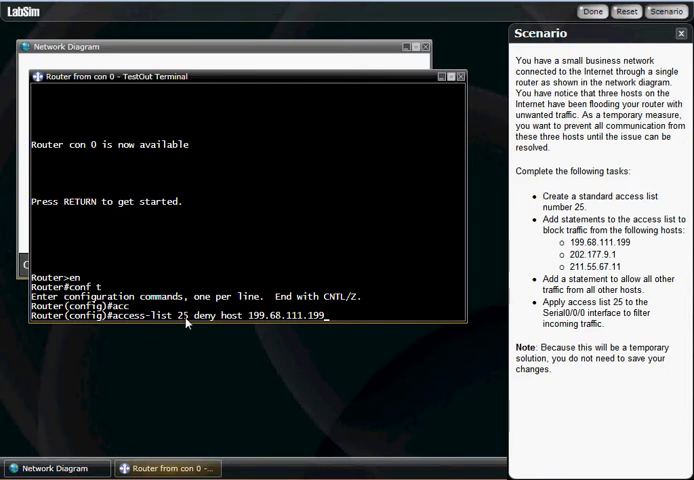
{"action": "mouse_move", "coordinate": [258, 320]}
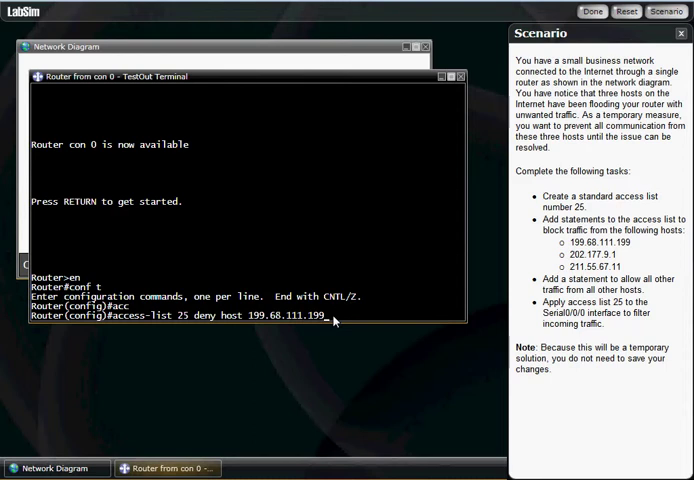
{"action": "key", "text": "Return"}
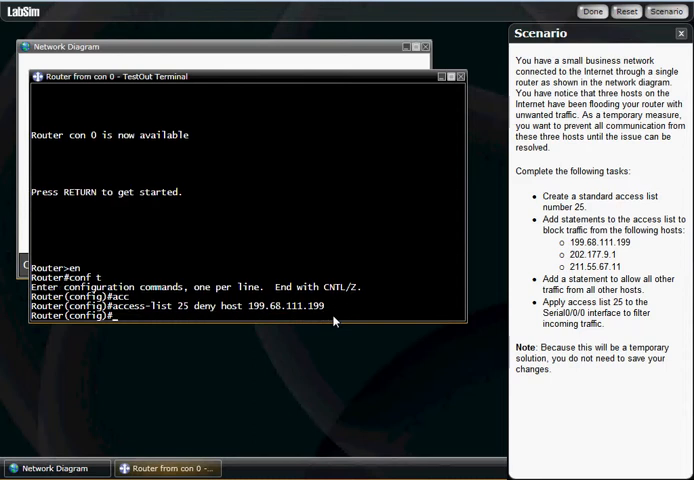
Step: Edit the previous statement into 'access-list 25 deny host 202.177.9.1'
{"action": "type", "text": "access-list 25 deny host 199.68.111.199"}
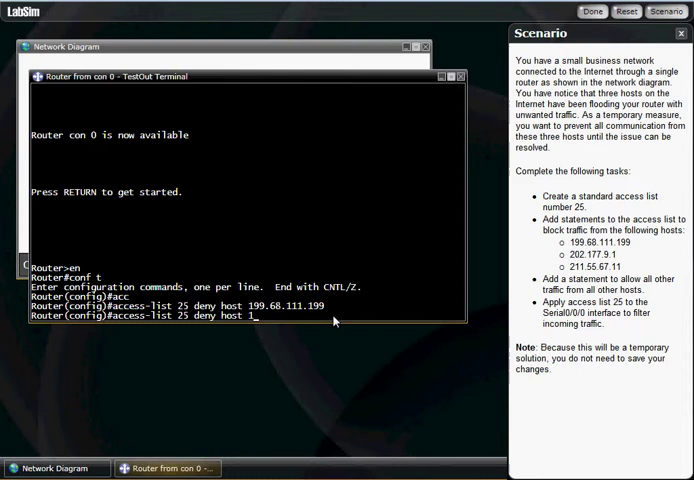
{"action": "type", "text": "202.177"}
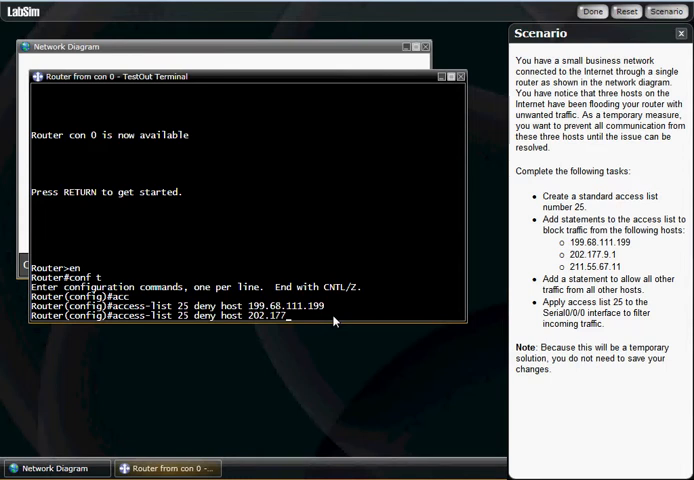
{"action": "type", "text": ".9."}
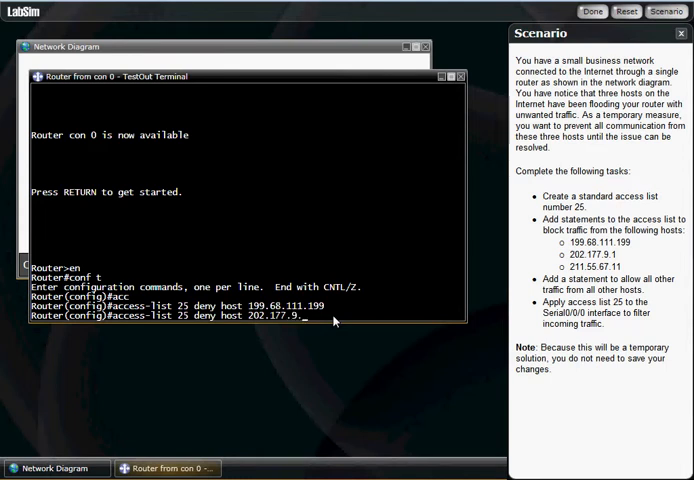
{"action": "type", "text": "1"}
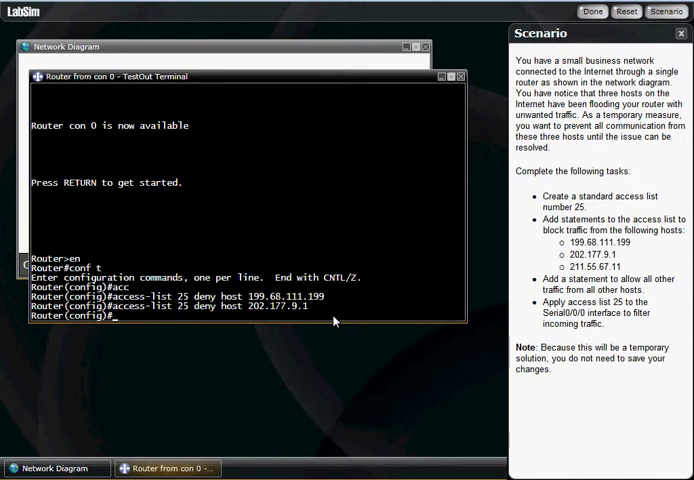
Step: Add 'access-list 25 deny host 211.55.67.11' to block the third host
{"action": "type", "text": "access-list 25 deny host 202.177.9.1"}
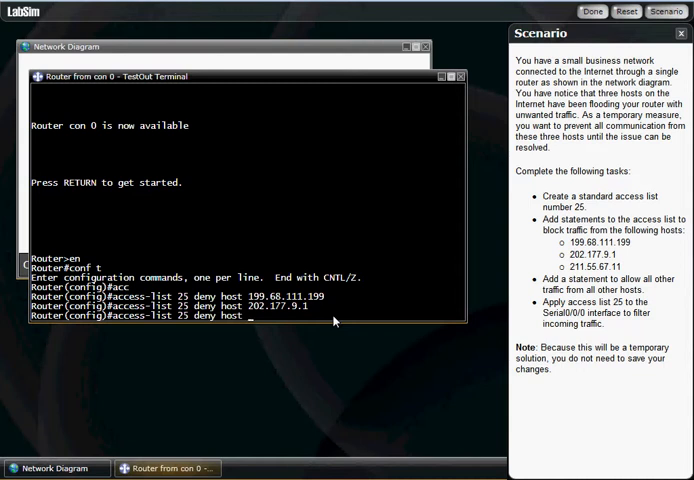
{"action": "type", "text": "211"}
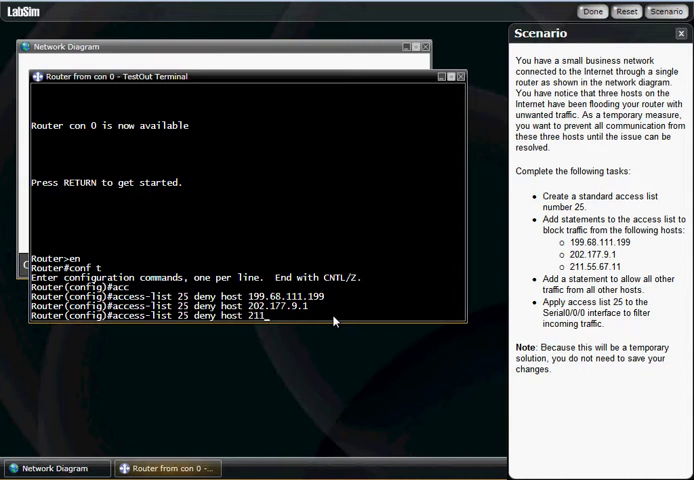
{"action": "type", "text": ".55."}
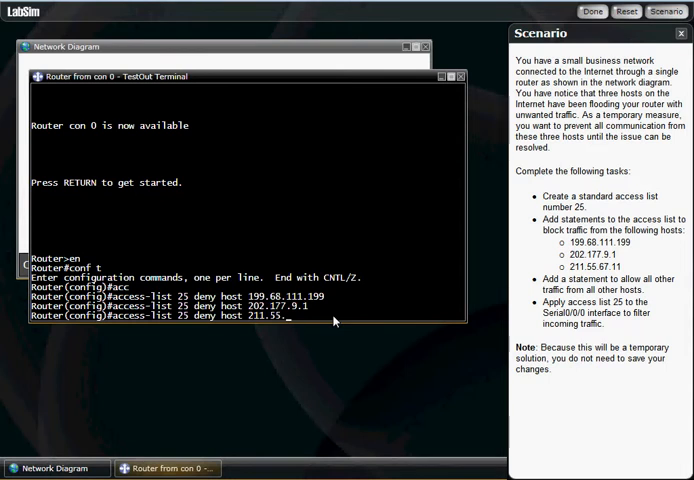
{"action": "type", "text": "67.1"}
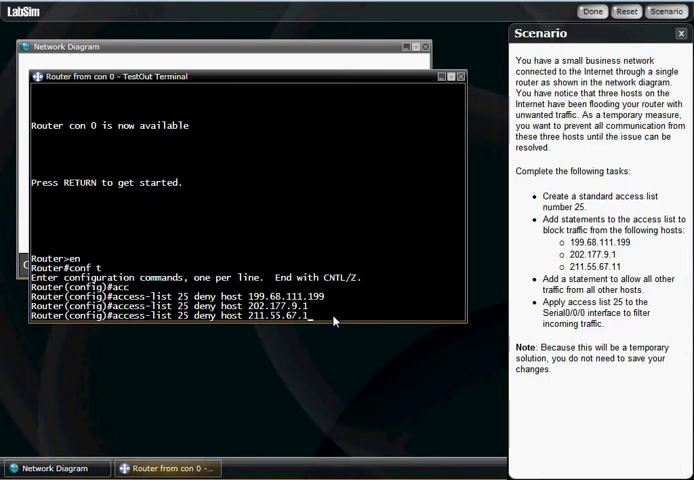
{"action": "key", "text": "Return"}
{"action": "type", "text": "access-list 25"}
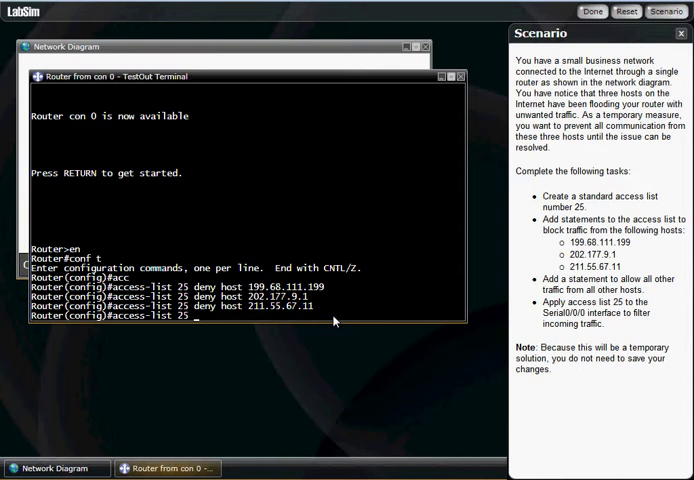
Step: Add 'access-list 25 permit any' to allow all remaining traffic
{"action": "type", "text": "permit a"}
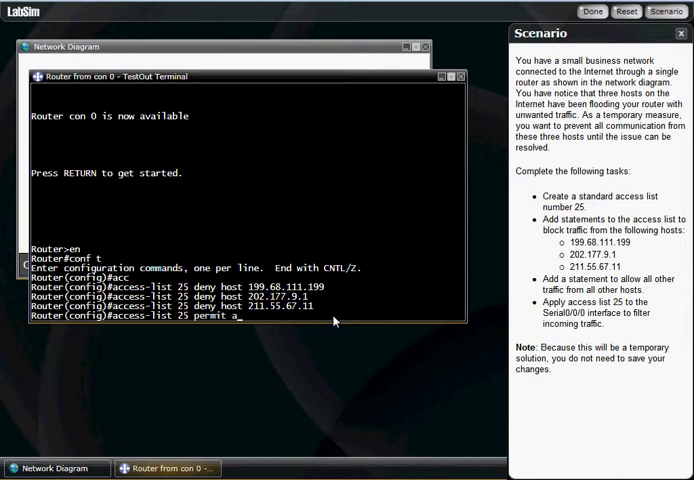
{"action": "type", "text": "ny"}
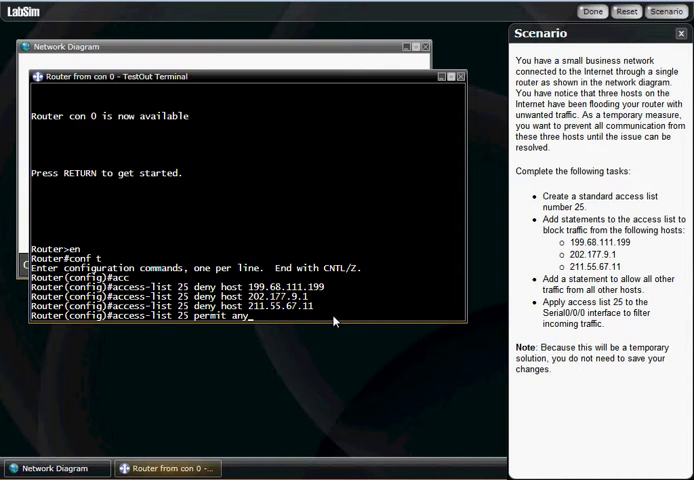
{"action": "key", "text": "Return"}
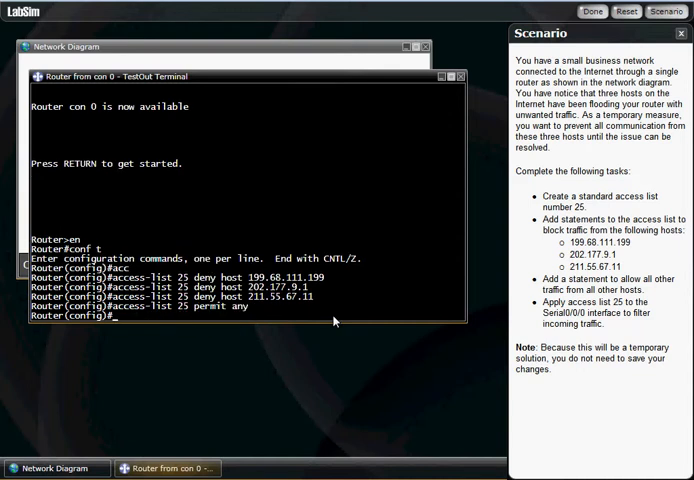
Step: Type 'int s0/0/0' to target the Serial0/0/0 interface
{"action": "type", "text": "int"}
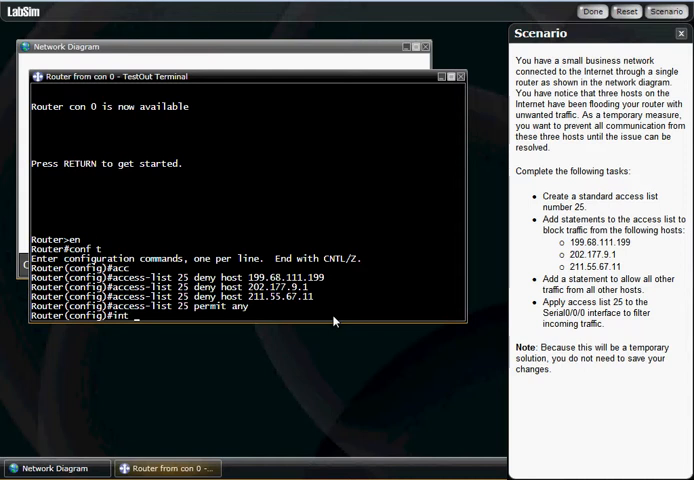
{"action": "type", "text": "s"}
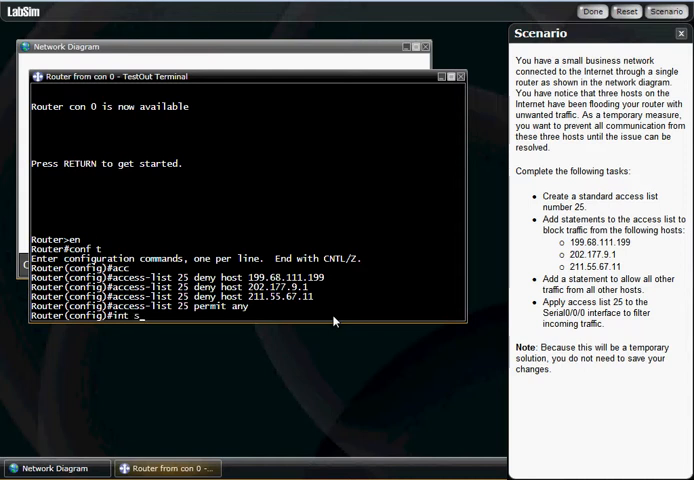
{"action": "type", "text": "0/0/0"}
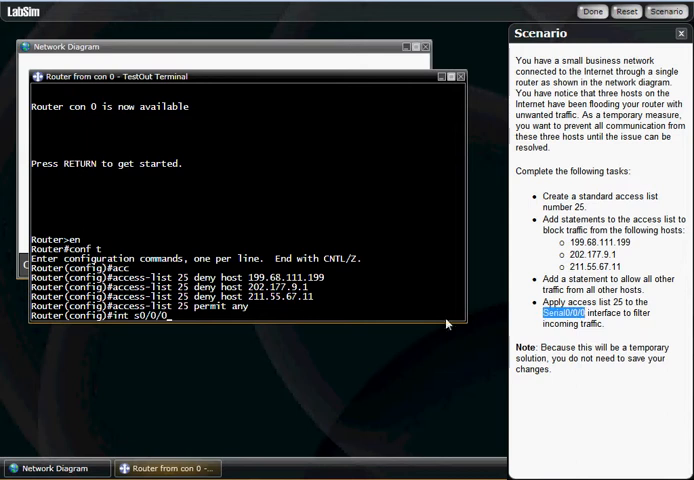
{"action": "mouse_move", "coordinate": [287, 389]}
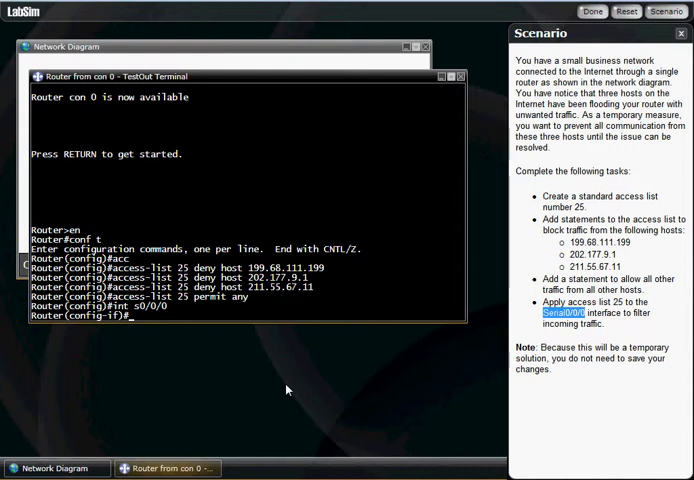
Step: Type 'ip access-group 25 in', correcting a mistyped access keyword along the way
{"action": "type", "text": "ip"}
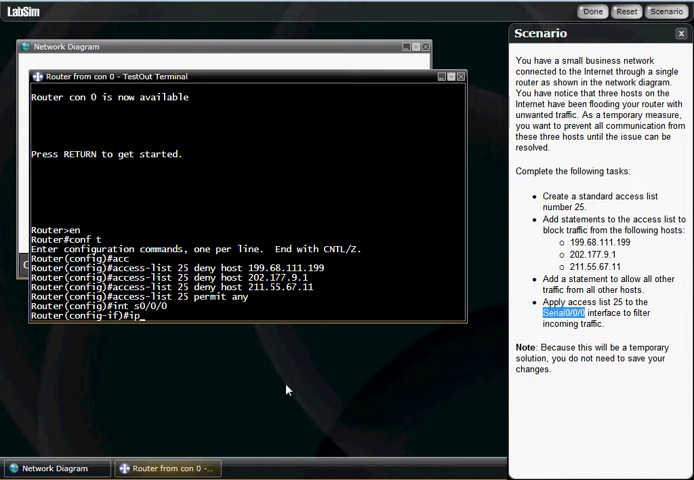
{"action": "type", "text": "access-expression"}
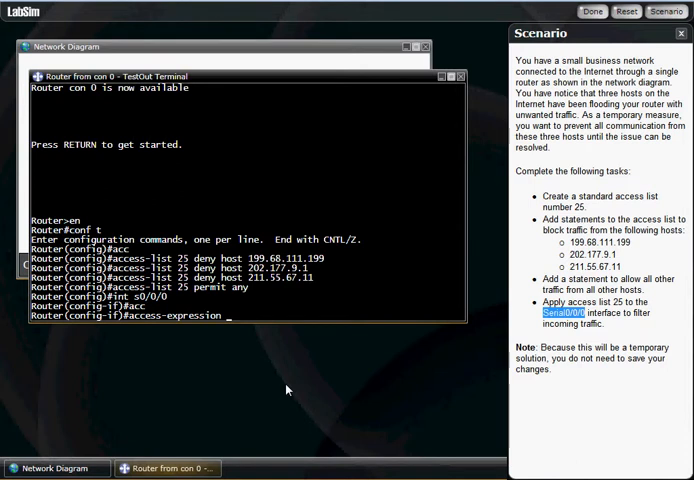
{"action": "key", "text": "BackSpace"}
{"action": "type", "text": "ip"}
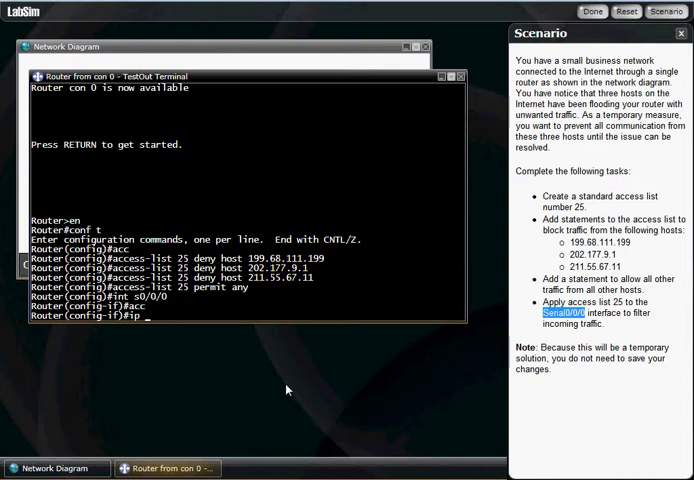
{"action": "type", "text": "acc"}
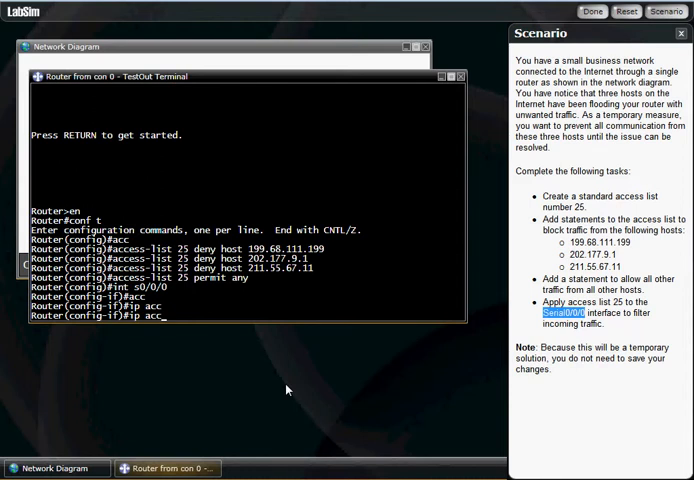
{"action": "type", "text": "access-group"}
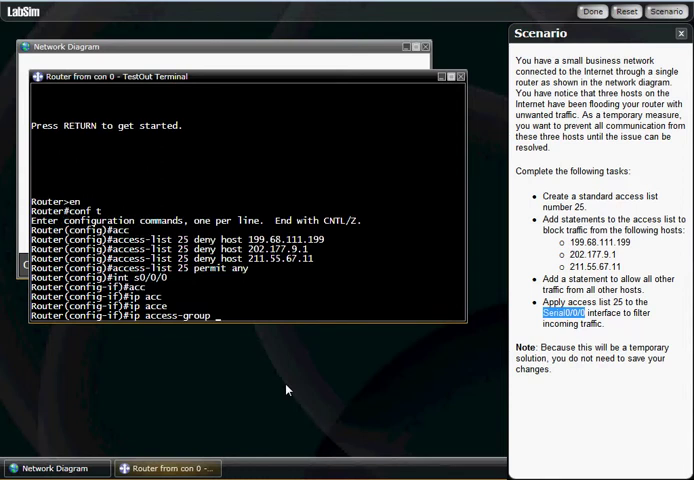
{"action": "mouse_move", "coordinate": [263, 246]}
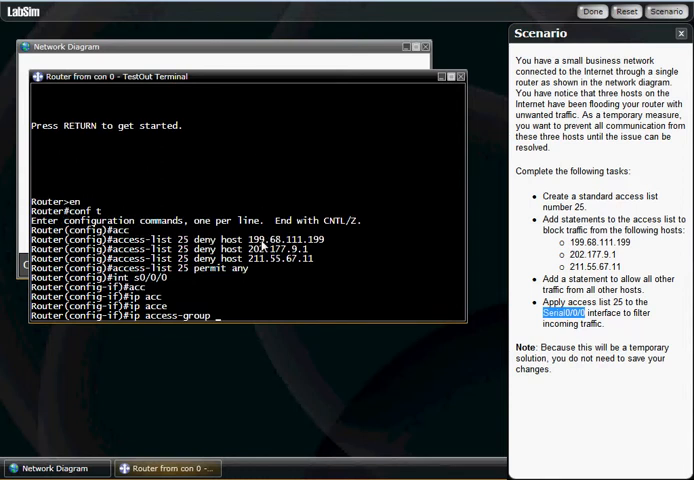
{"action": "mouse_move", "coordinate": [237, 312]}
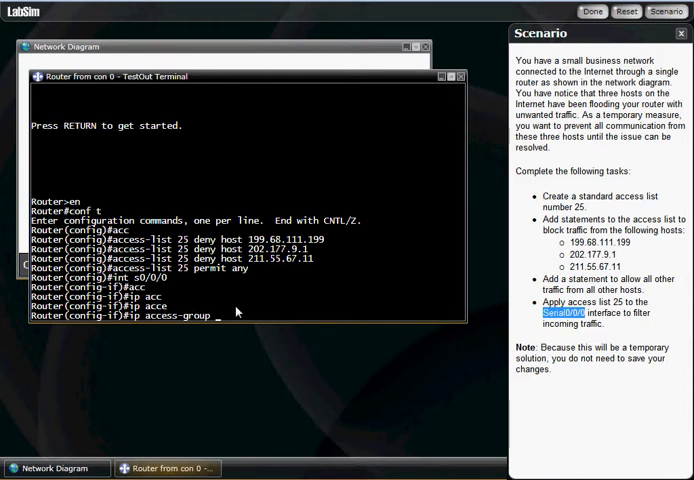
{"action": "mouse_move", "coordinate": [245, 315]}
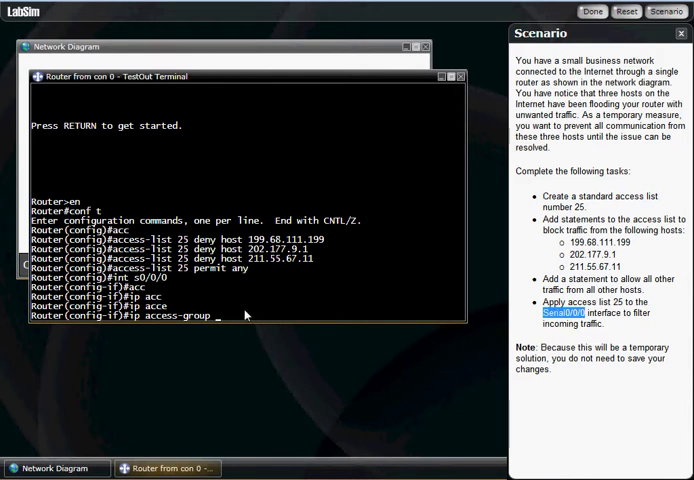
{"action": "mouse_move", "coordinate": [170, 328]}
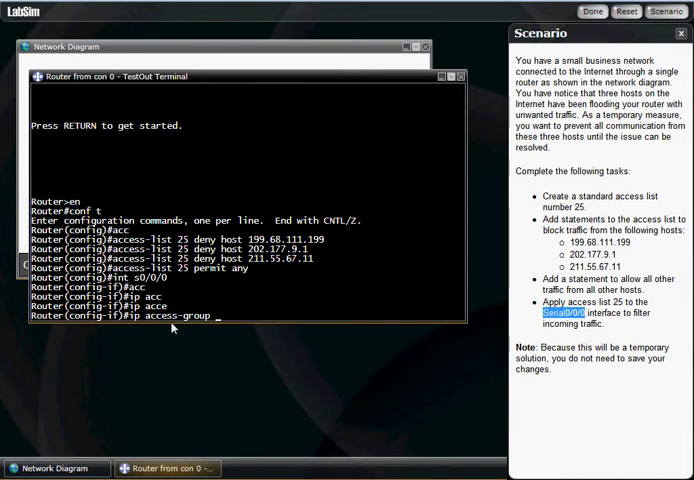
{"action": "mouse_move", "coordinate": [251, 322]}
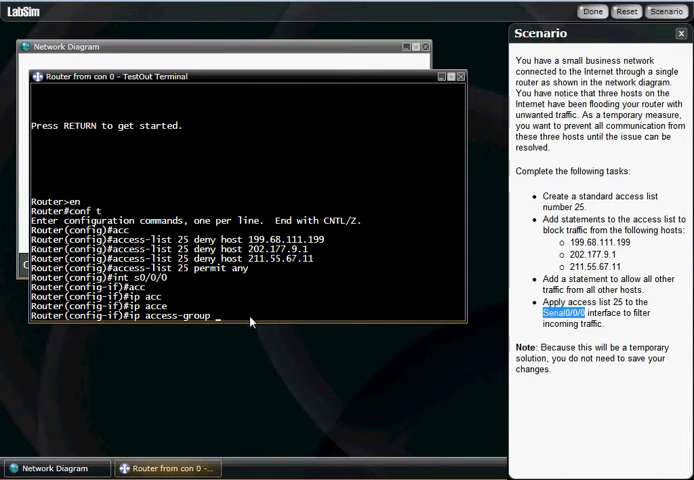
{"action": "type", "text": "25"}
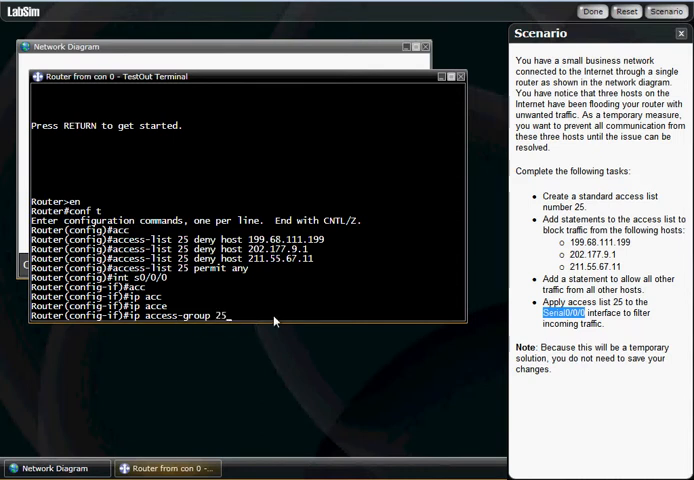
{"action": "type", "text": "in"}
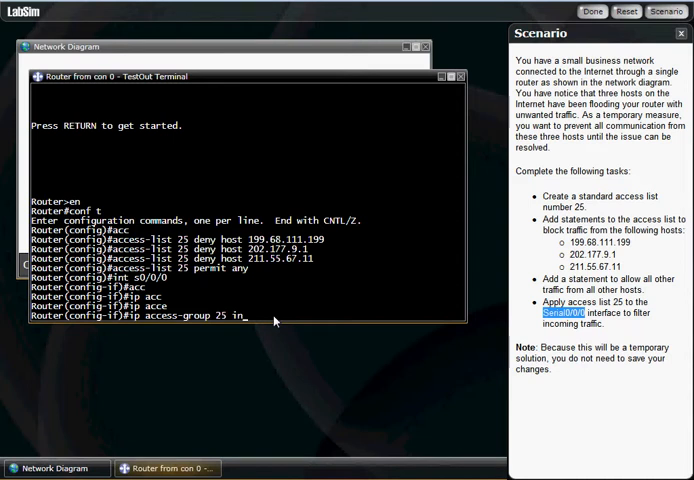
{"action": "mouse_move", "coordinate": [157, 321]}
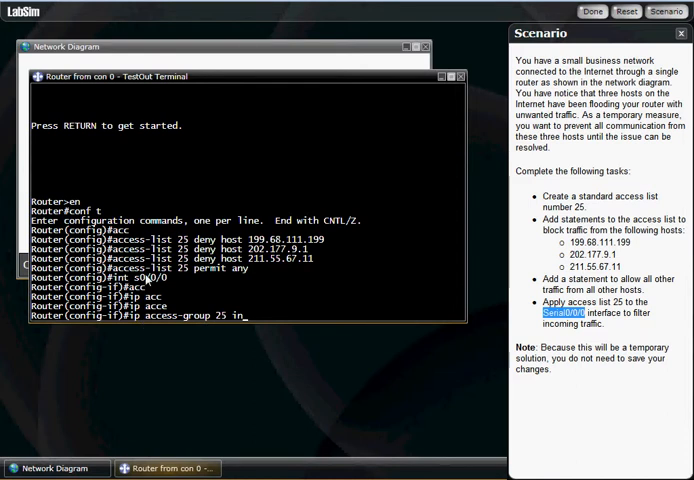
{"action": "mouse_move", "coordinate": [200, 327]}
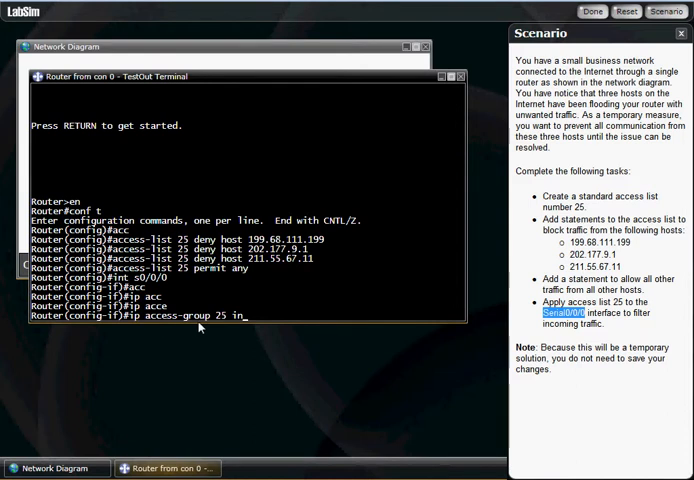
{"action": "mouse_move", "coordinate": [314, 254]}
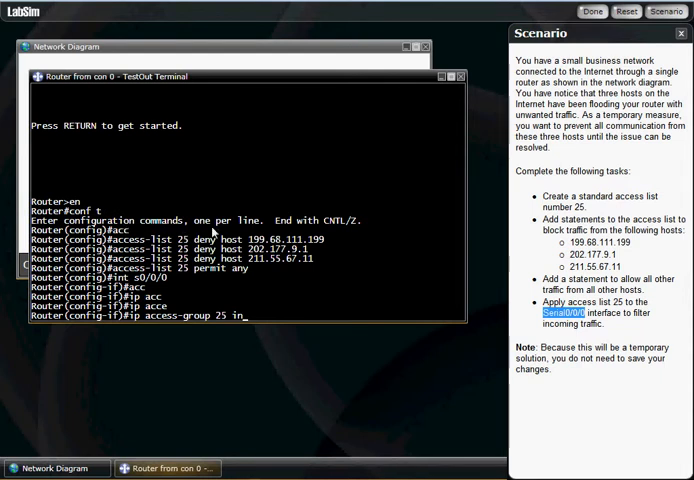
{"action": "mouse_move", "coordinate": [233, 318]}
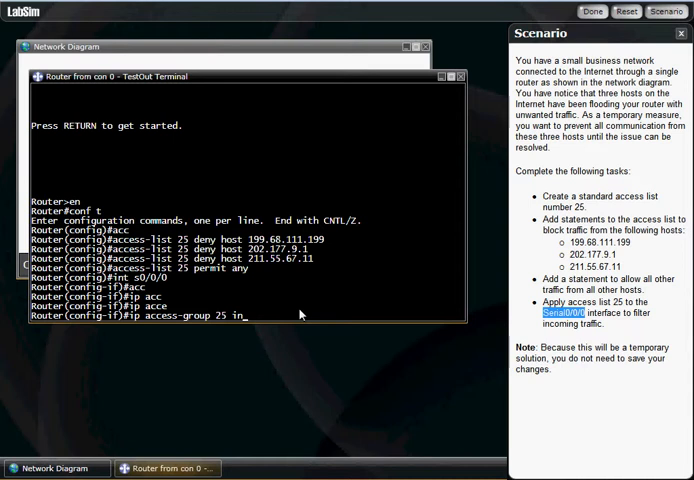
{"action": "mouse_move", "coordinate": [204, 244]}
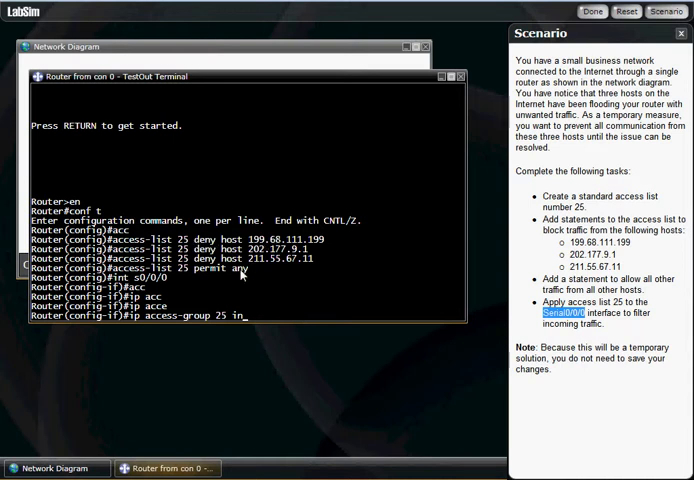
{"action": "mouse_move", "coordinate": [275, 316]}
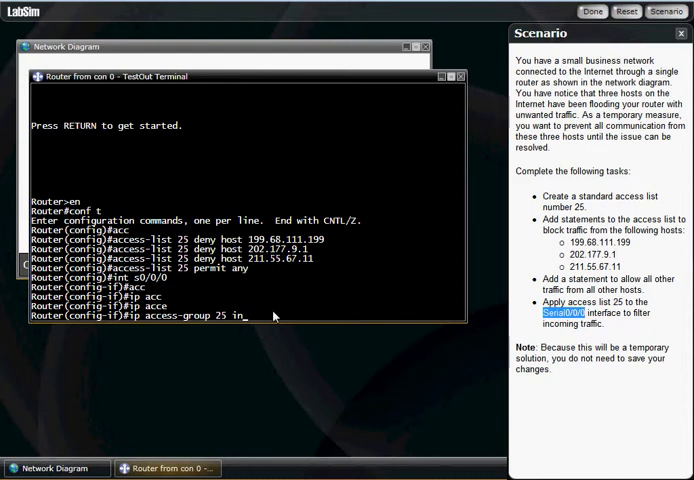
Step: Apply list 25 inbound, exit with Ctrl+Z, and save with 'copy run start'
{"action": "key", "text": "Return"}
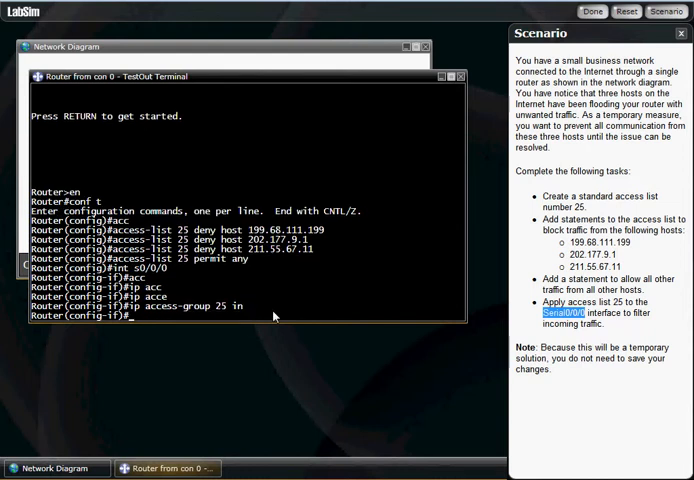
{"action": "key", "text": "ctrl+z"}
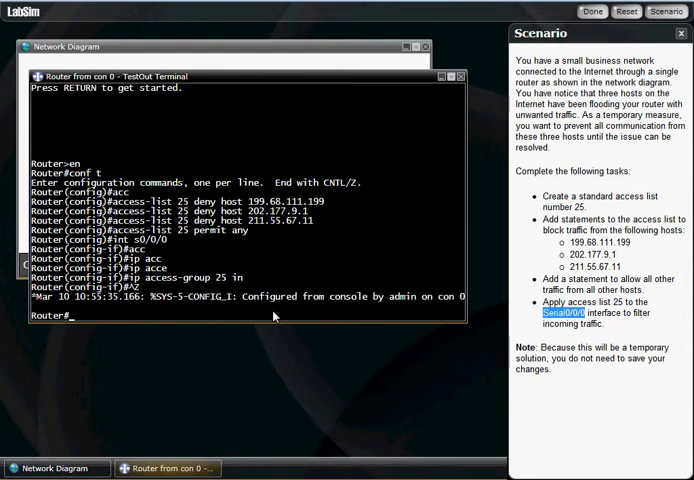
{"action": "type", "text": "copy r"}
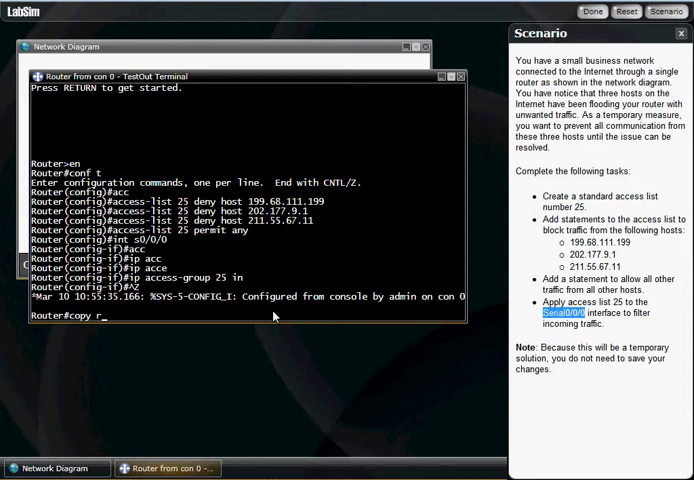
{"action": "type", "text": "un st"}
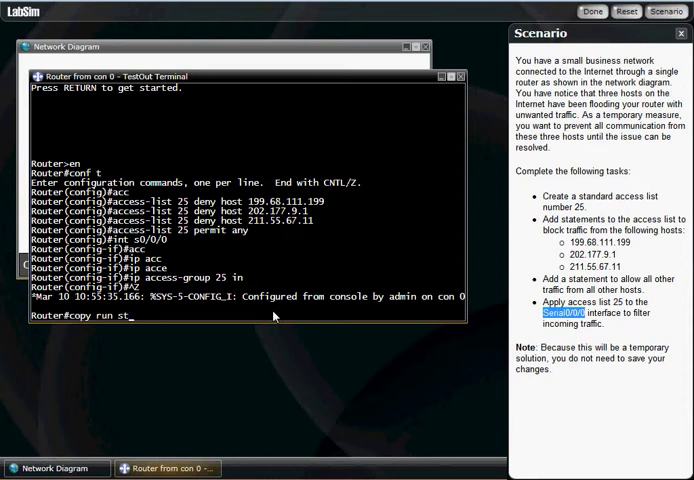
{"action": "type", "text": "art"}
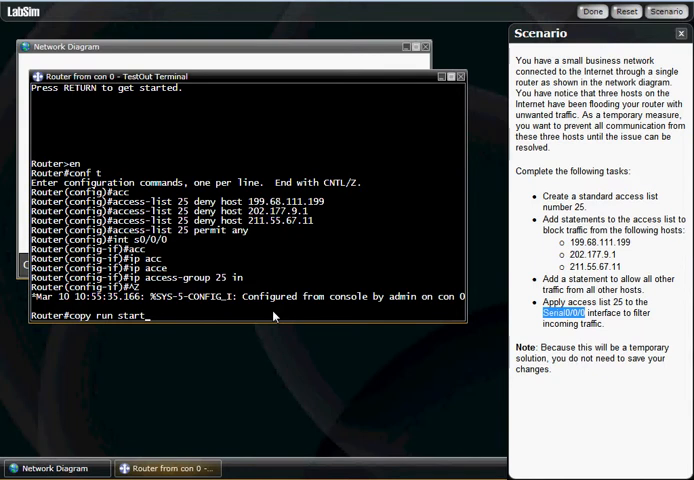
{"action": "key", "text": "Return"}
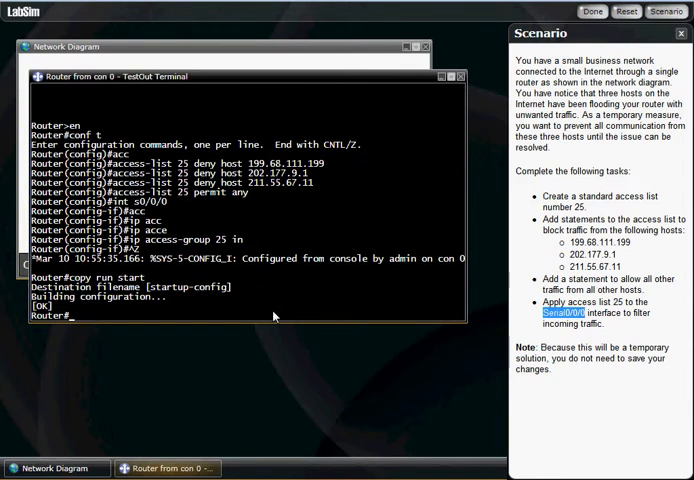
{"action": "mouse_move", "coordinate": [263, 383]}
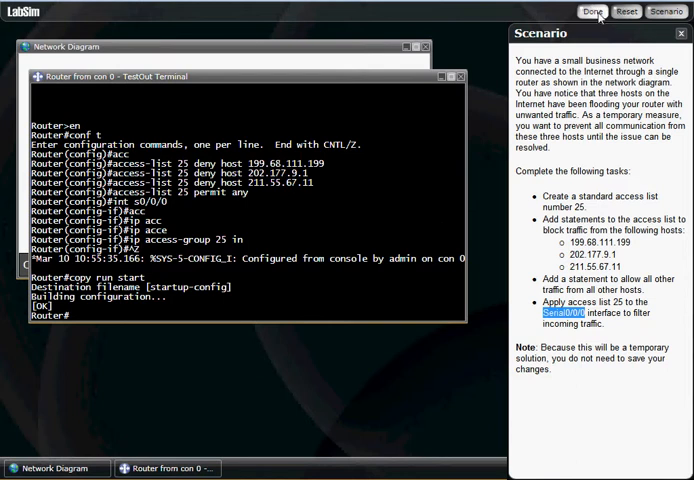
Step: Submit the lab with Done and view the 100% Lab Results
{"action": "left_click", "coordinate": [593, 11]}
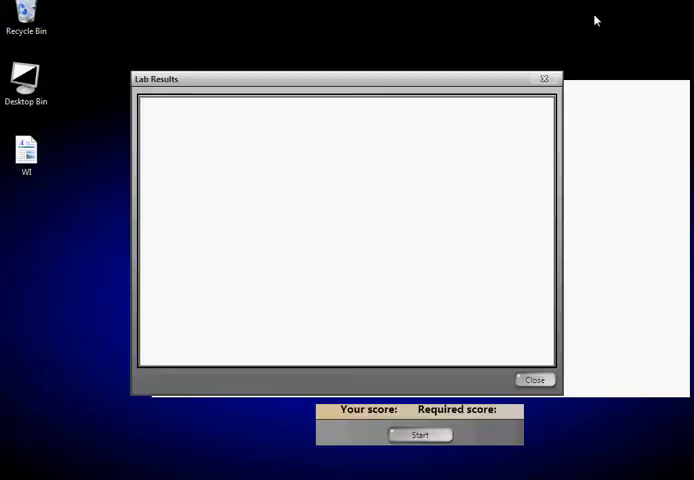
{"action": "left_click", "coordinate": [419, 434]}
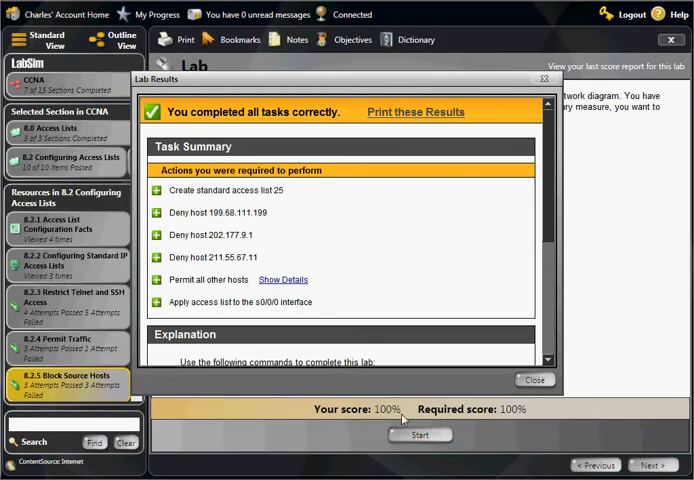
{"action": "mouse_move", "coordinate": [366, 419]}
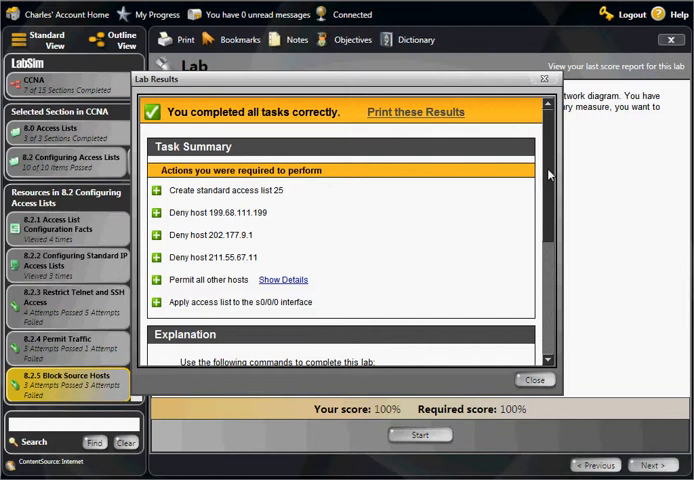
{"action": "mouse_move", "coordinate": [377, 301]}
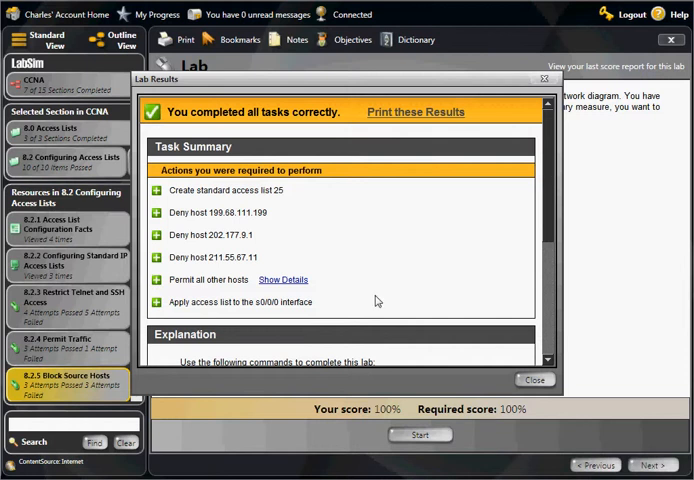